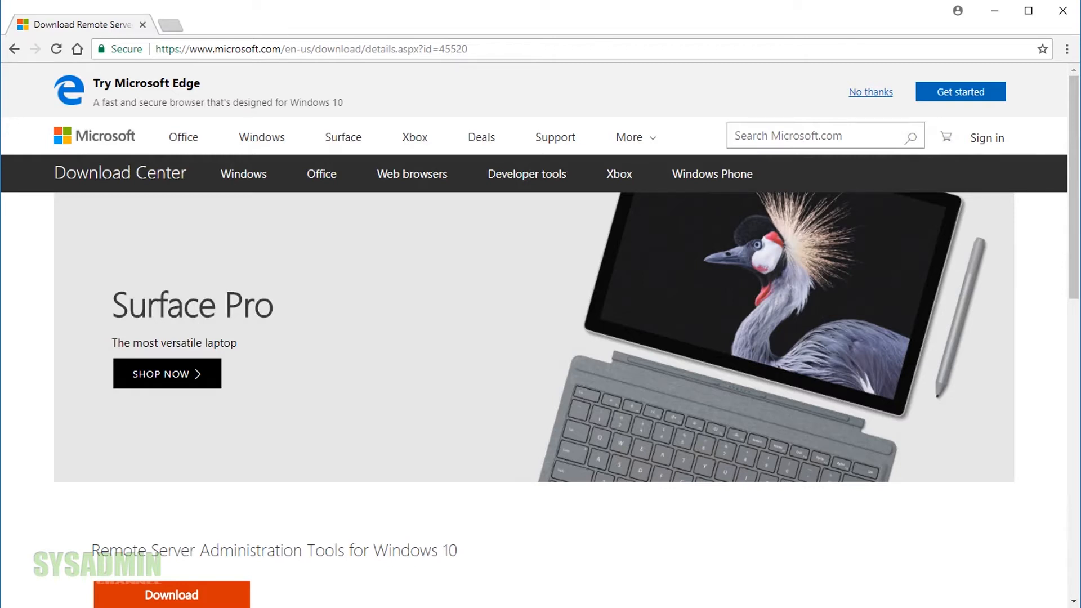
mouse_move(385, 323)
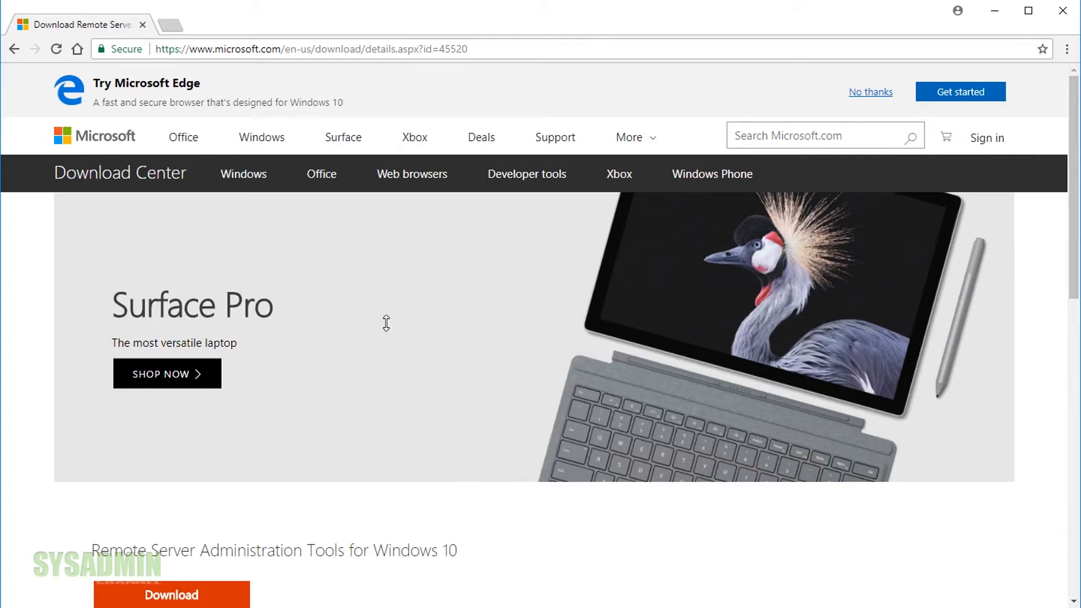
mouse_move(391, 287)
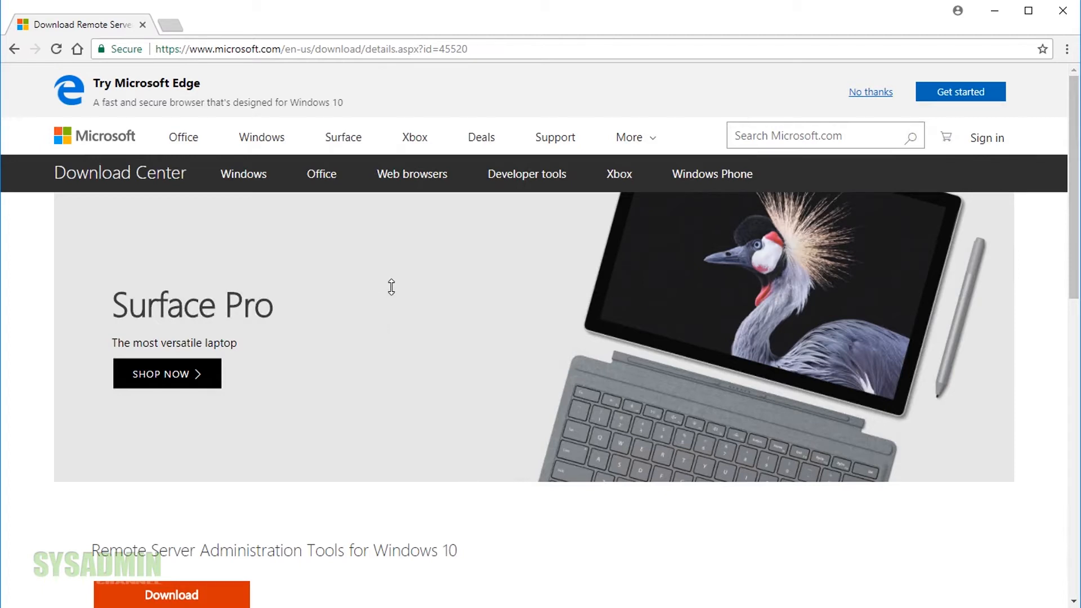
mouse_move(429, 296)
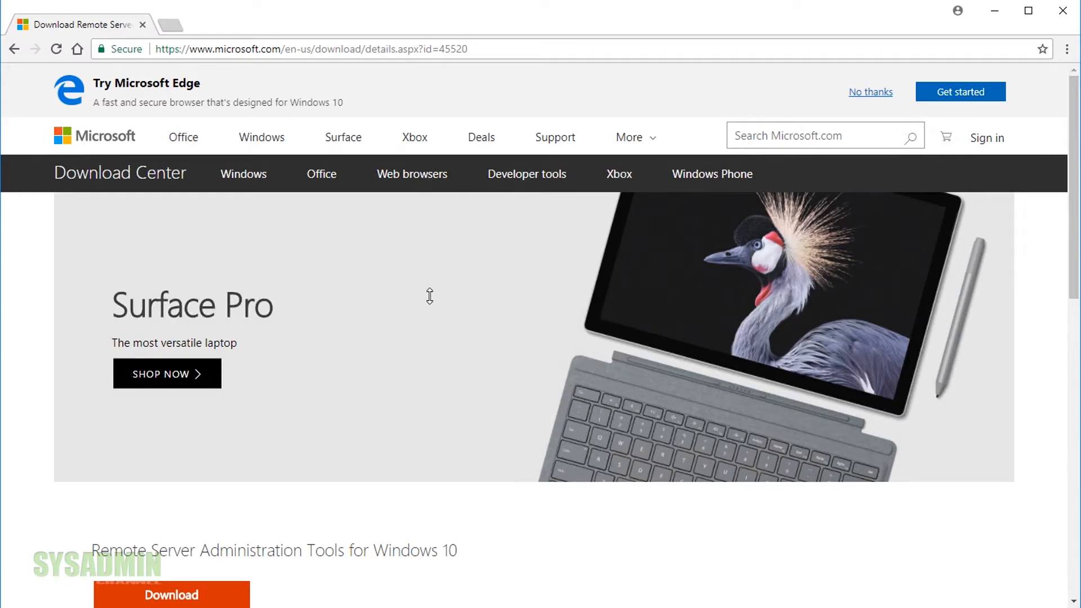
mouse_move(507, 521)
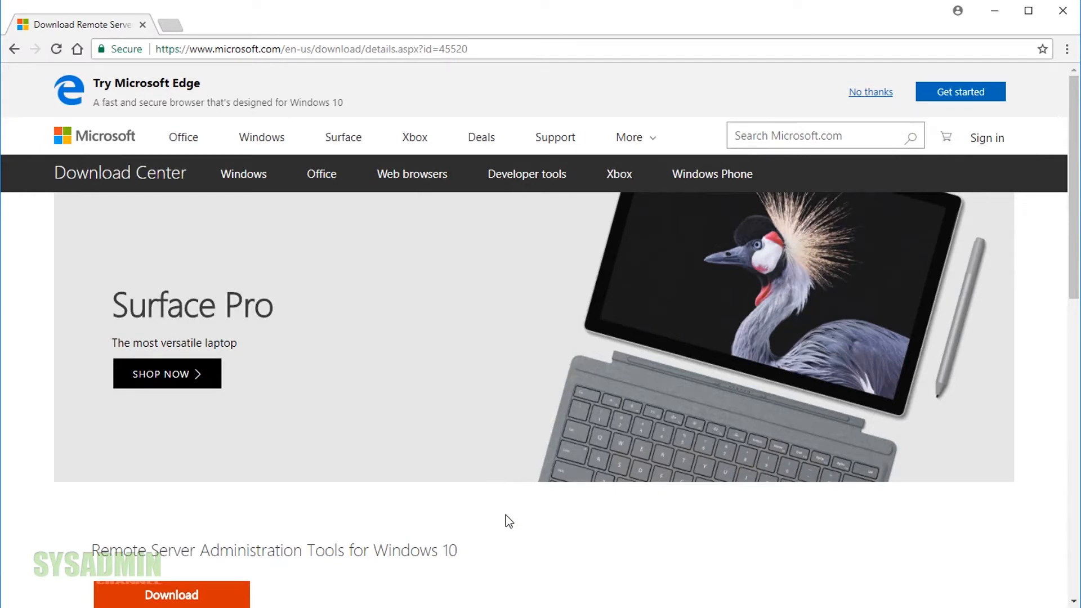
Download the WindowsTH-RSAT_WS_1709-x64.msu RSAT package from Microsoft Download Center.
scroll(down, 3)
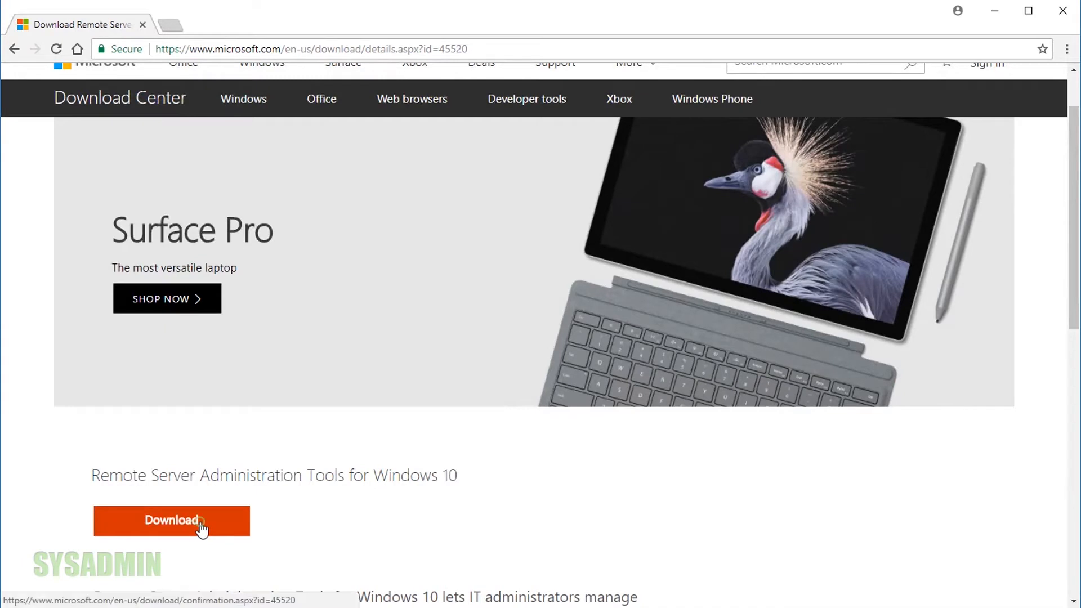
click(173, 522)
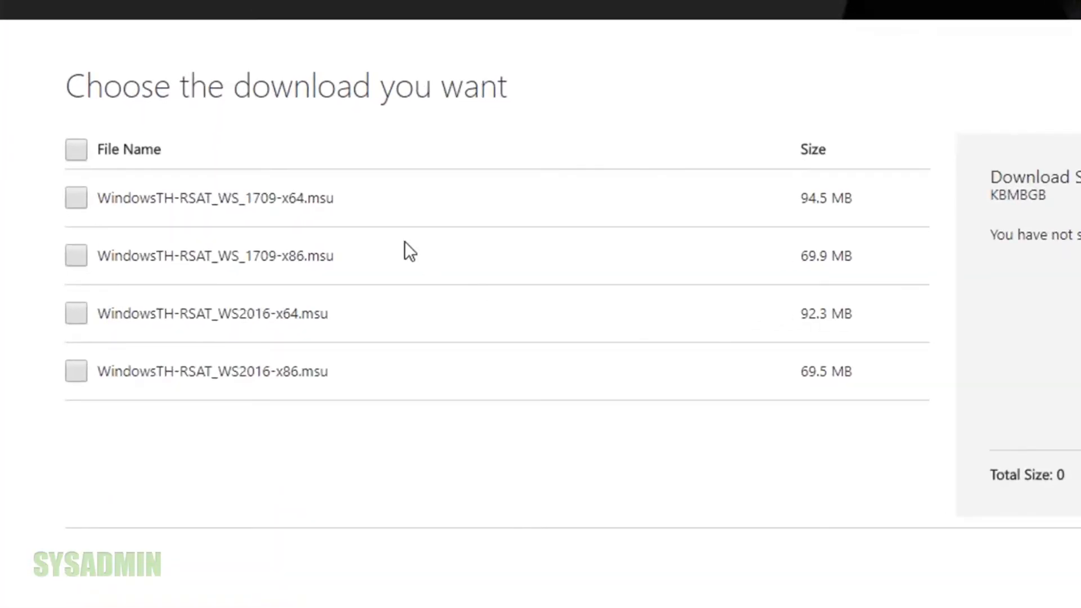
mouse_move(120, 200)
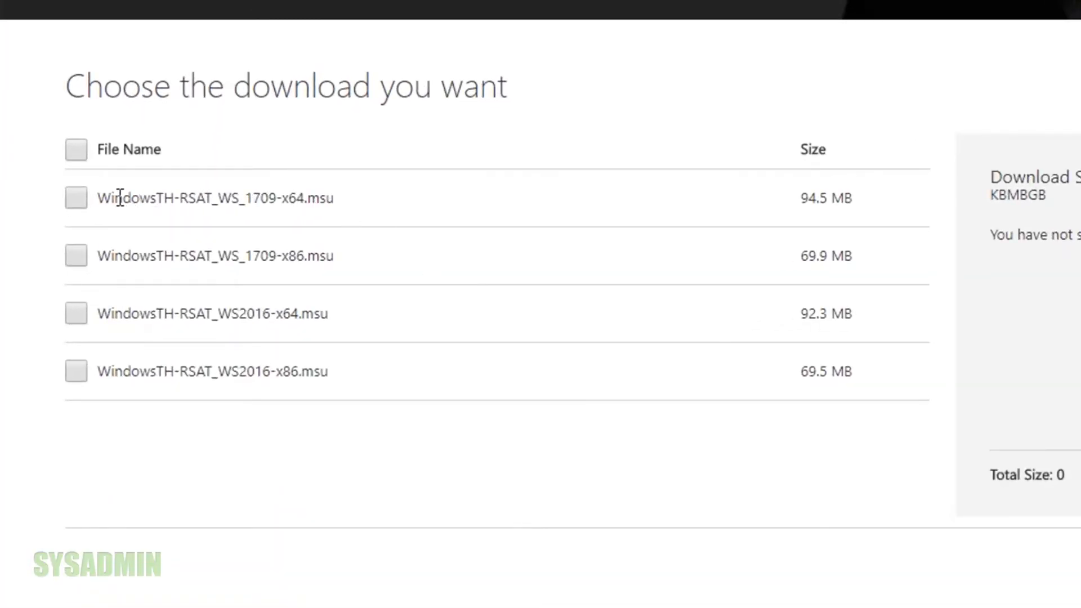
click(76, 198)
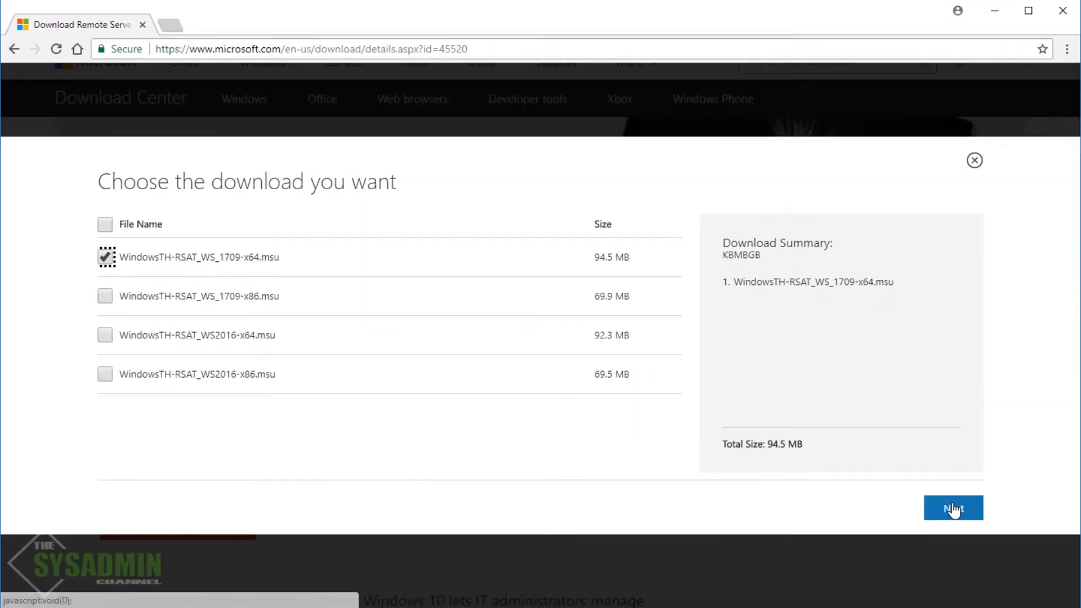
click(953, 507)
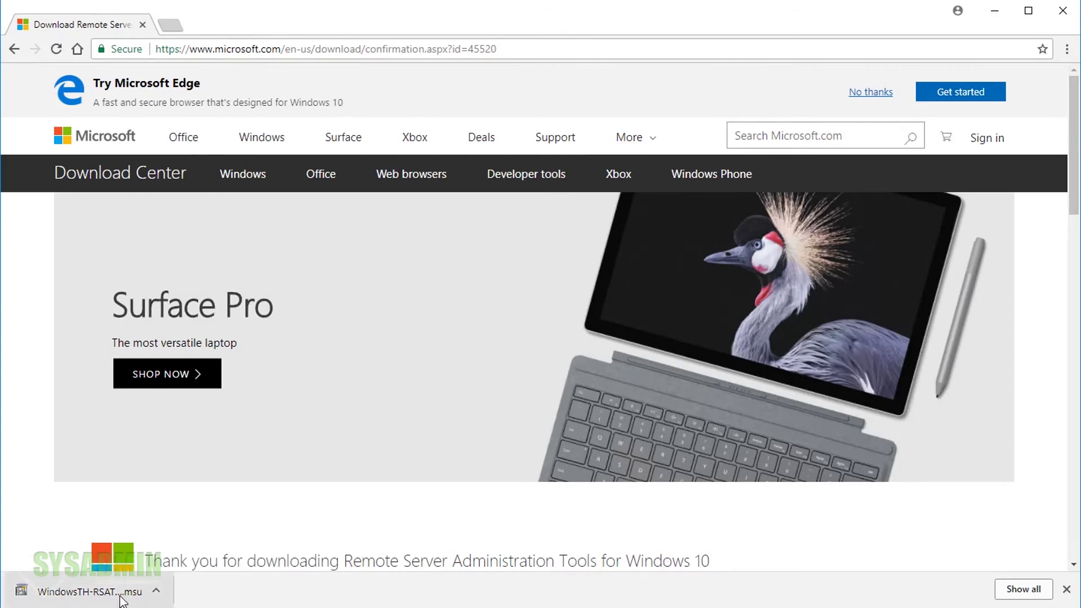
click(90, 591)
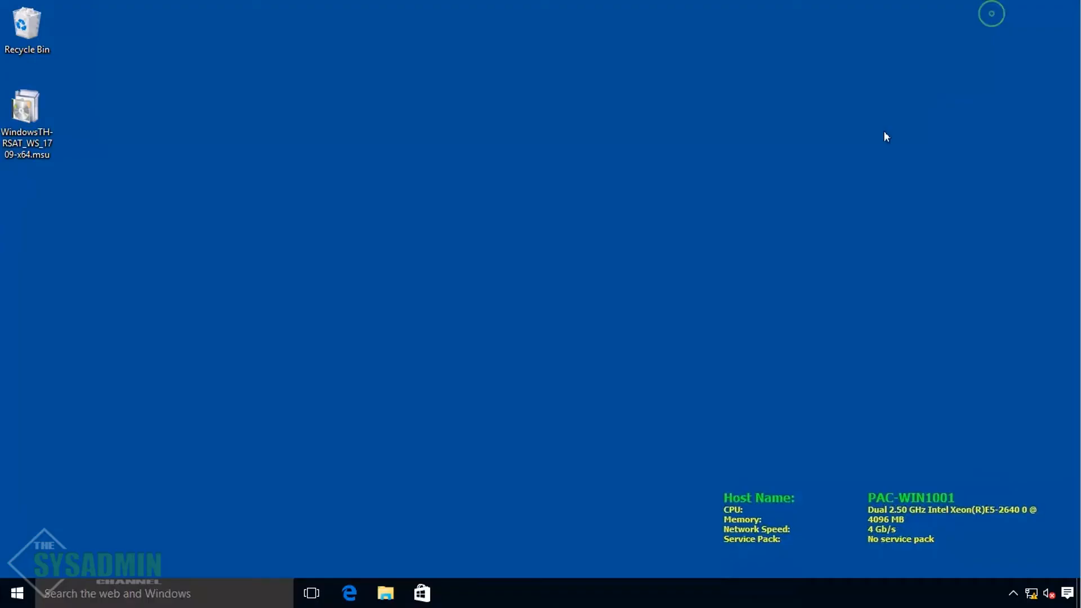
Run the WindowsTH-RSAT_WS_1709-x64.msu package from the desktop.
double_click(25, 104)
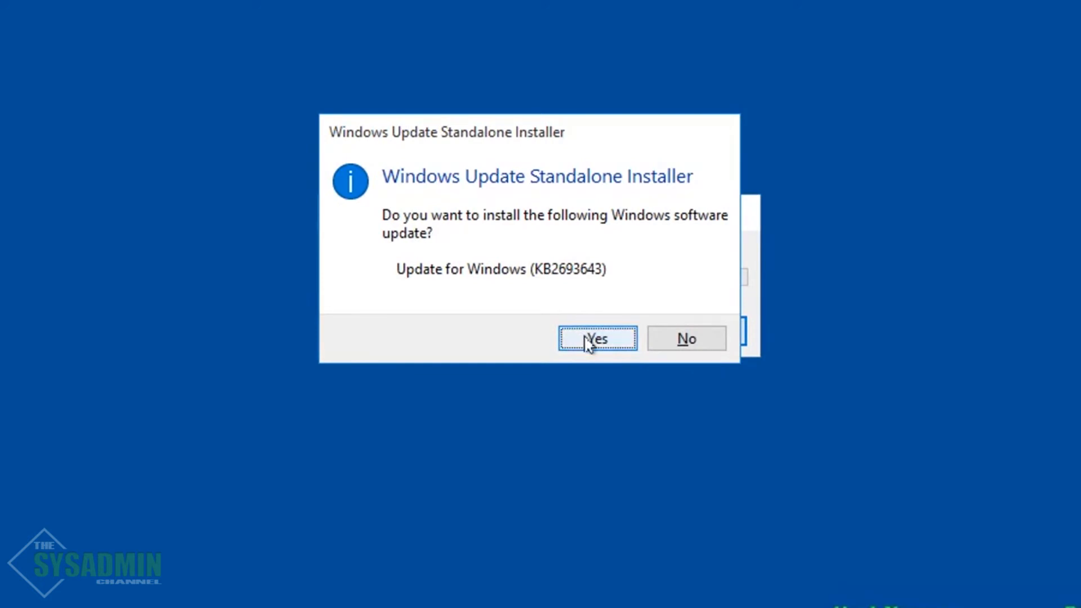
Install update KB2693643, accepting the RSAT license terms, and restart to finish.
click(597, 338)
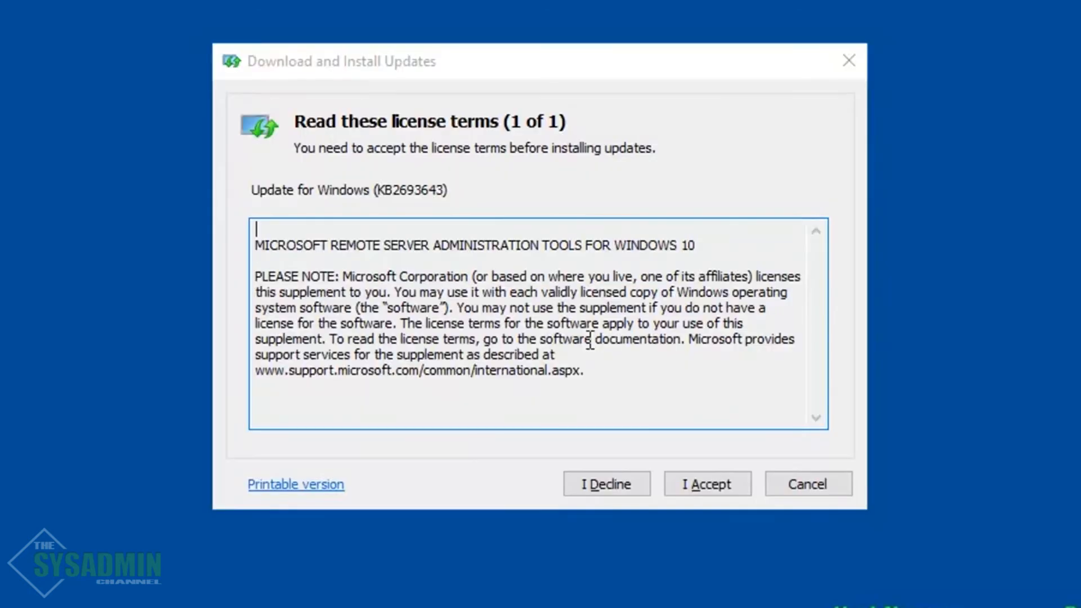
mouse_move(638, 358)
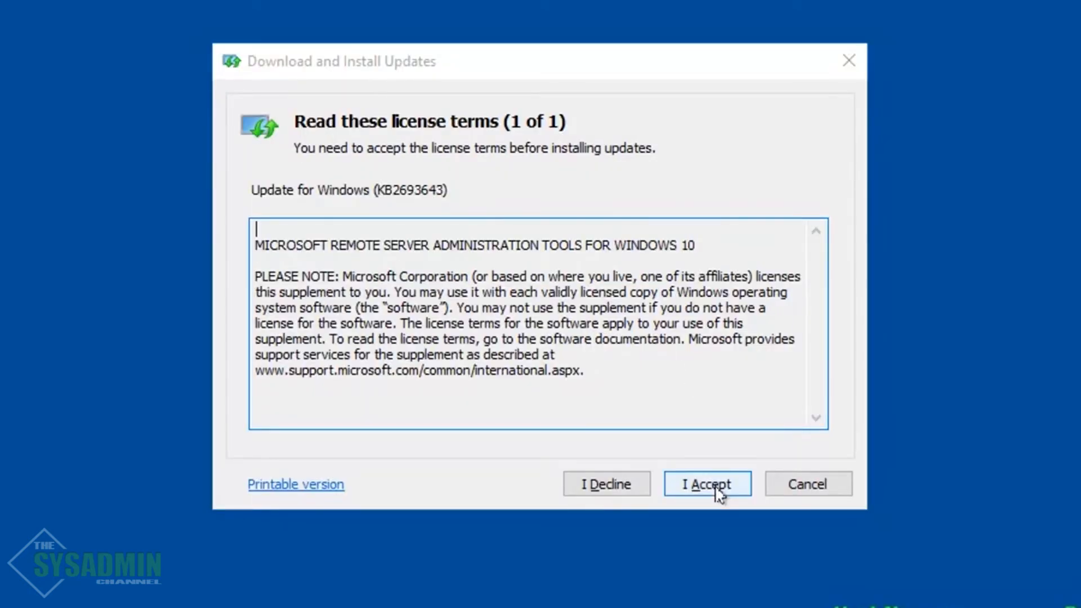
click(708, 483)
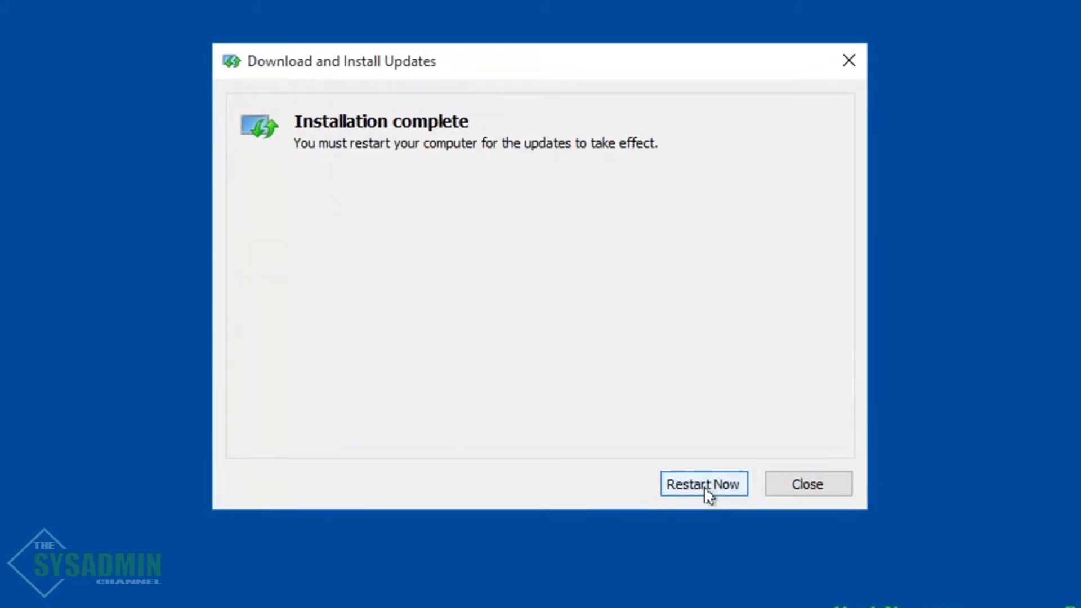
click(704, 484)
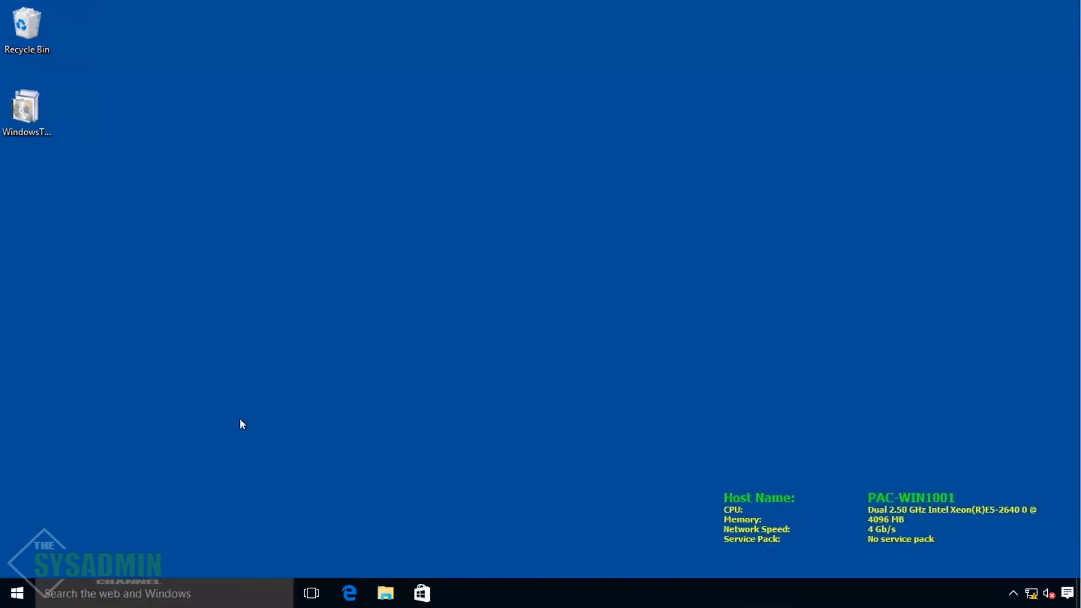
Launch Active Directory Users and Computers from the Start menu's Windows Administrative Tools.
click(17, 589)
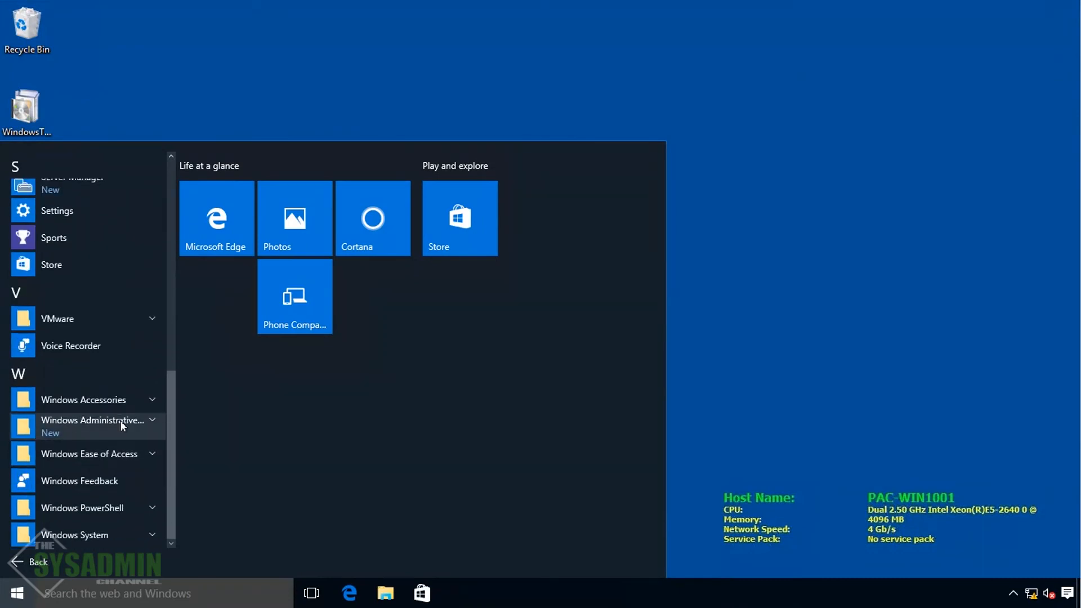
click(93, 426)
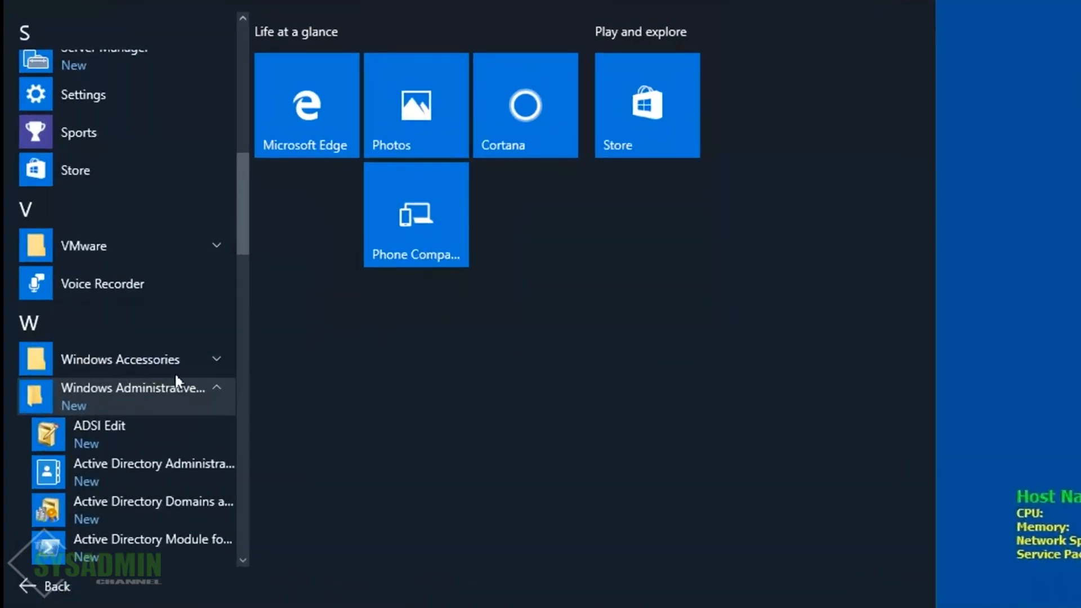
scroll(down, 3)
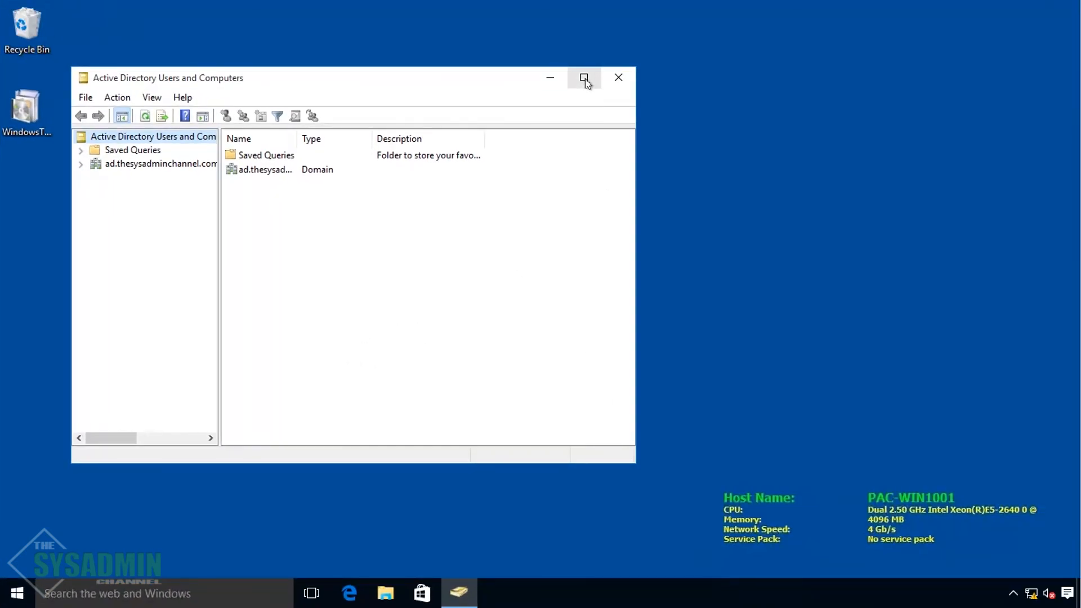
Maximize the window, widen the tree pane, expand ad.thesysadminchannel.com, and enable Advanced Features.
click(584, 77)
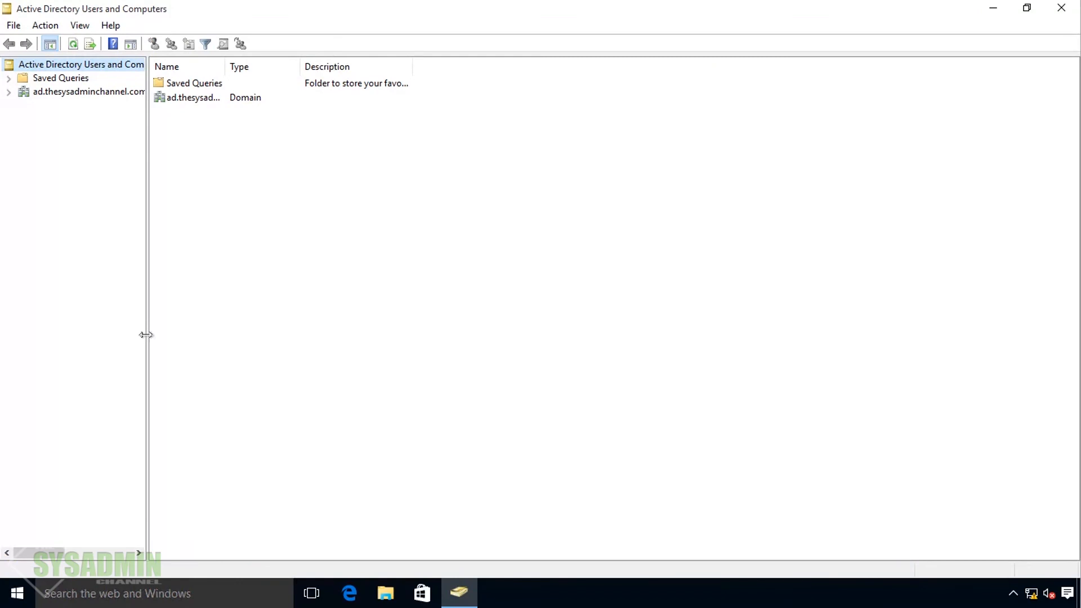
drag(145, 335, 260, 334)
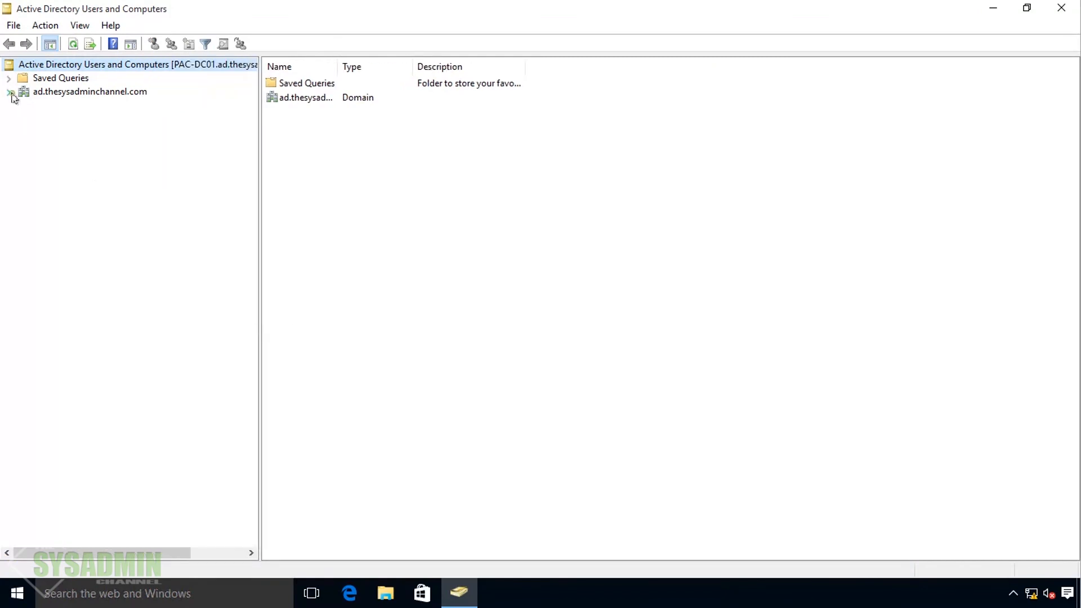
click(9, 94)
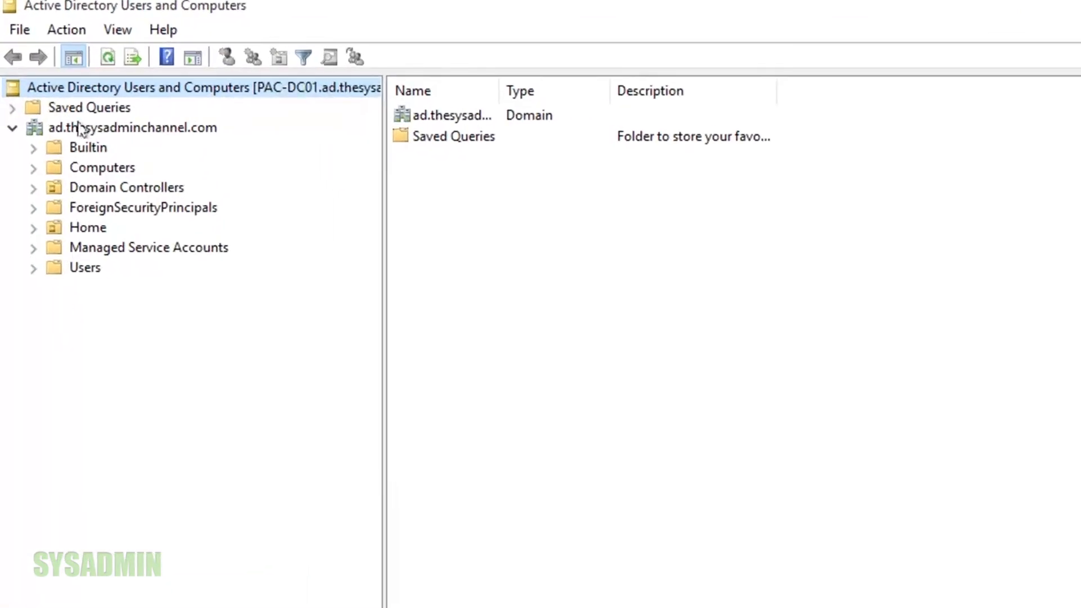
click(117, 29)
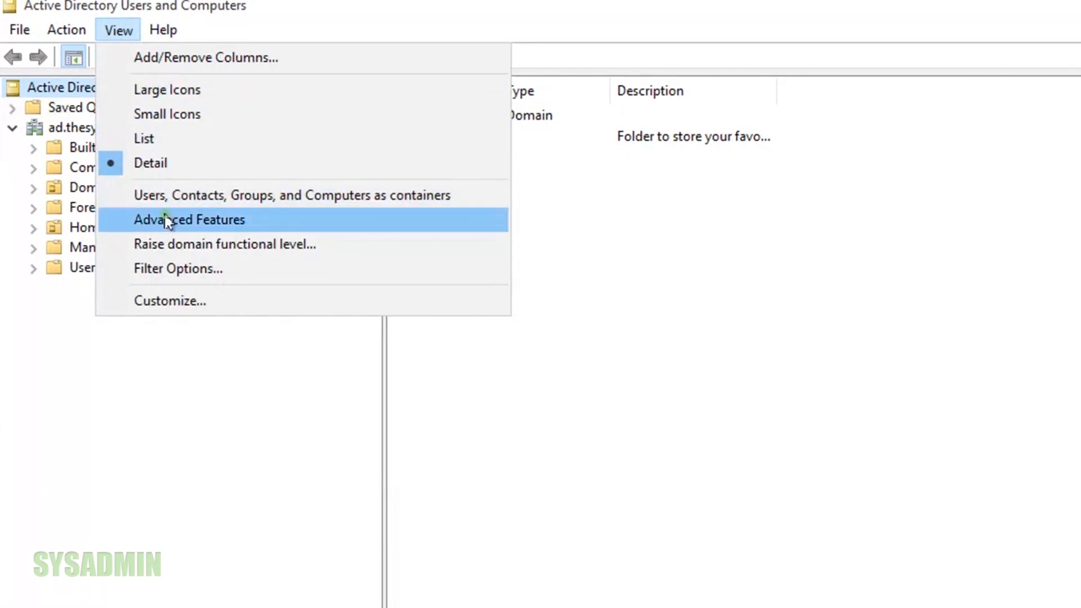
click(188, 220)
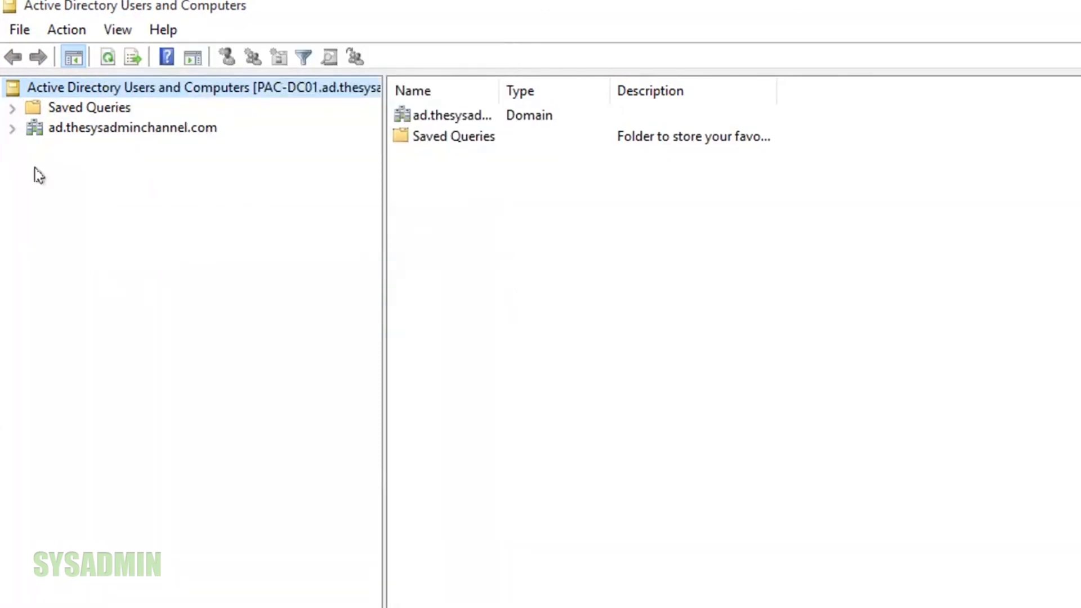